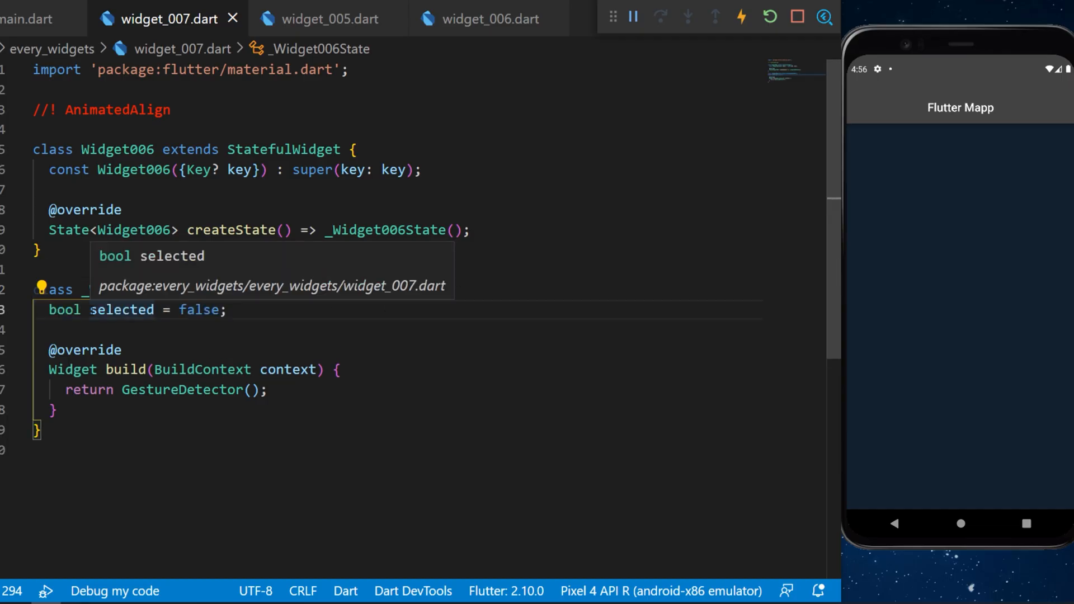
# Step: Review the onTap handler that toggles the selected flag inside setState
pyautogui.doubleClick(200, 310)
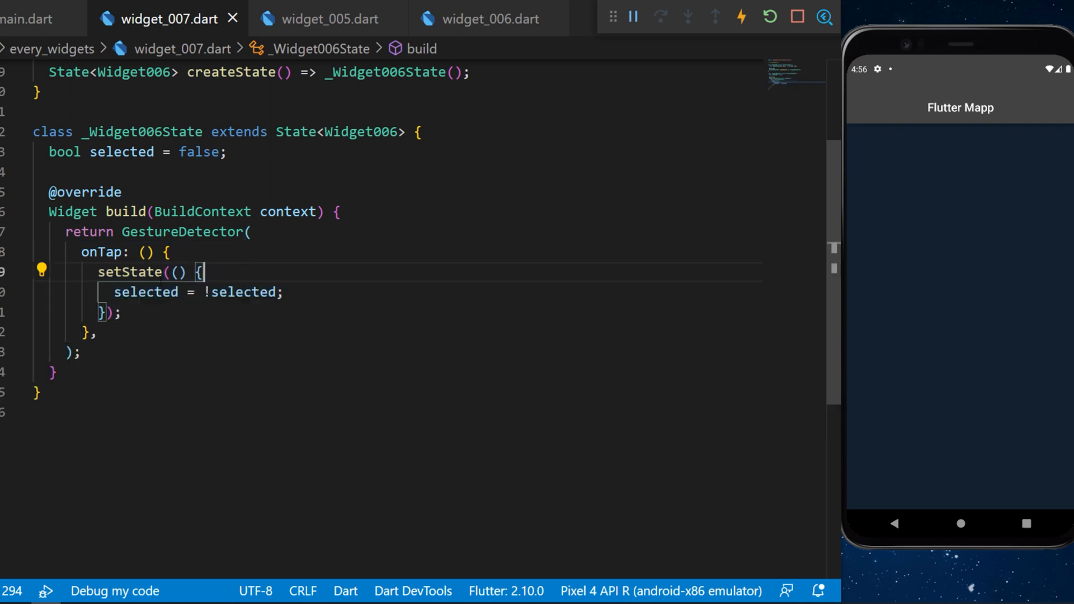
pyautogui.tripleClick(194, 292)
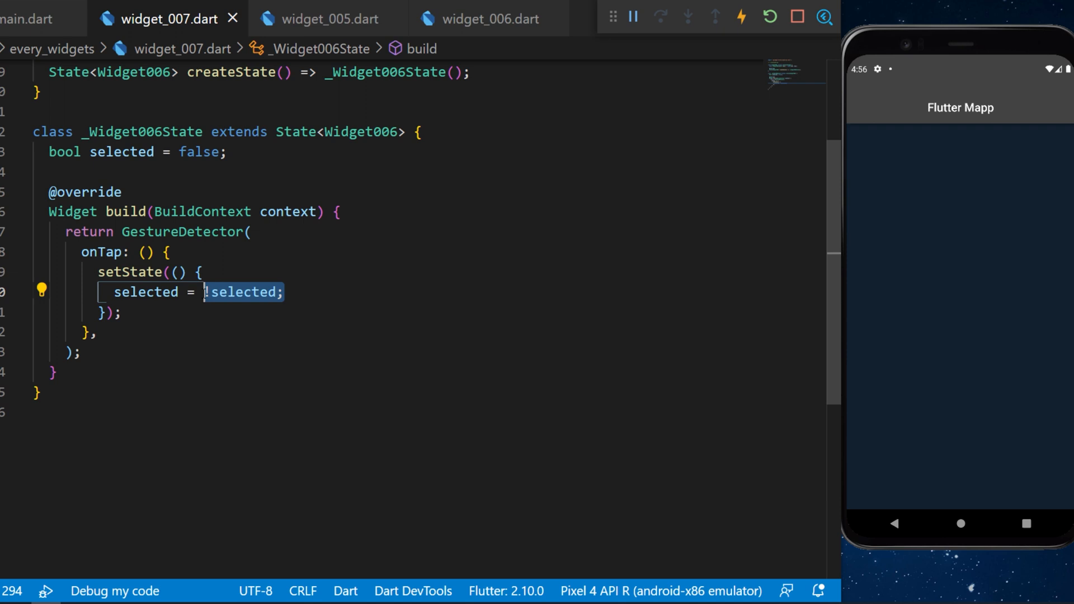
pyautogui.doubleClick(242, 292)
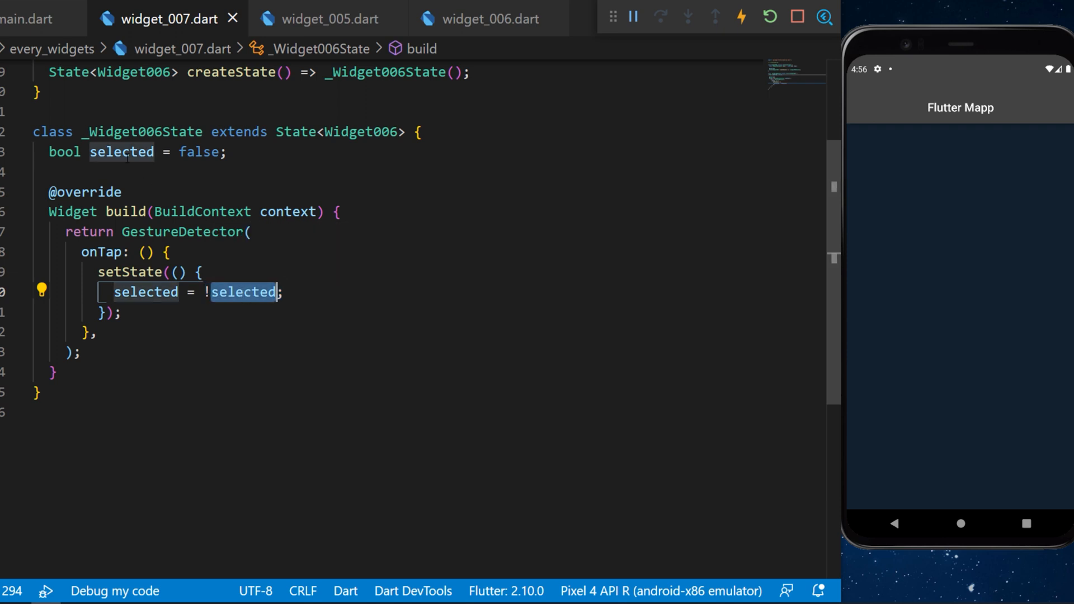
# Step: Add a Center child with a Container of width double.infinity, height 250.0 and Colors.blueGrey
pyautogui.write('child: Center(),')
pyautogui.write('width: double.infinity,')
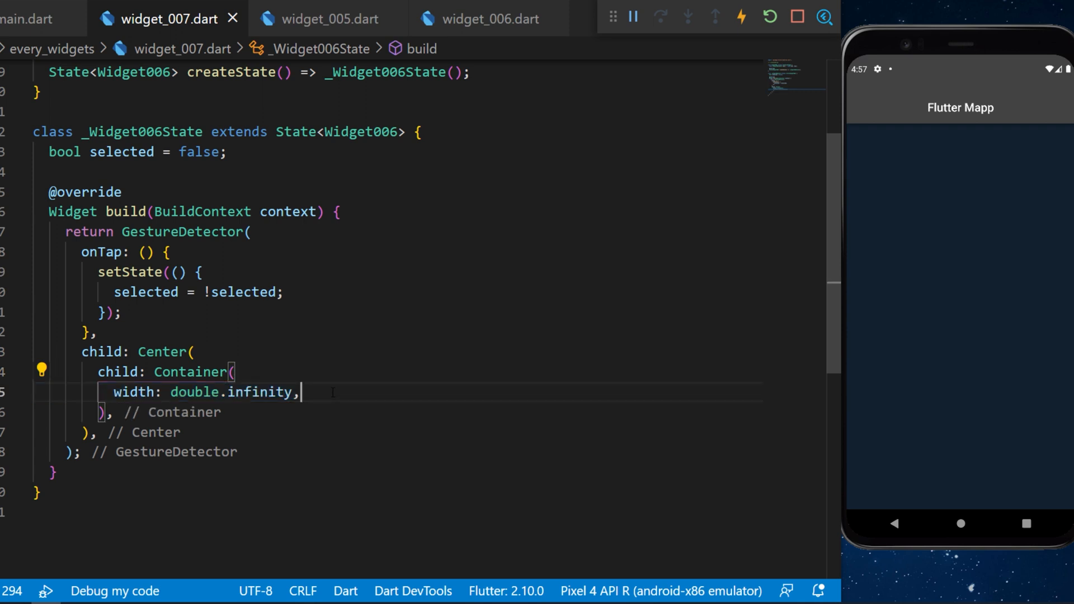
pyautogui.doubleClick(230, 392)
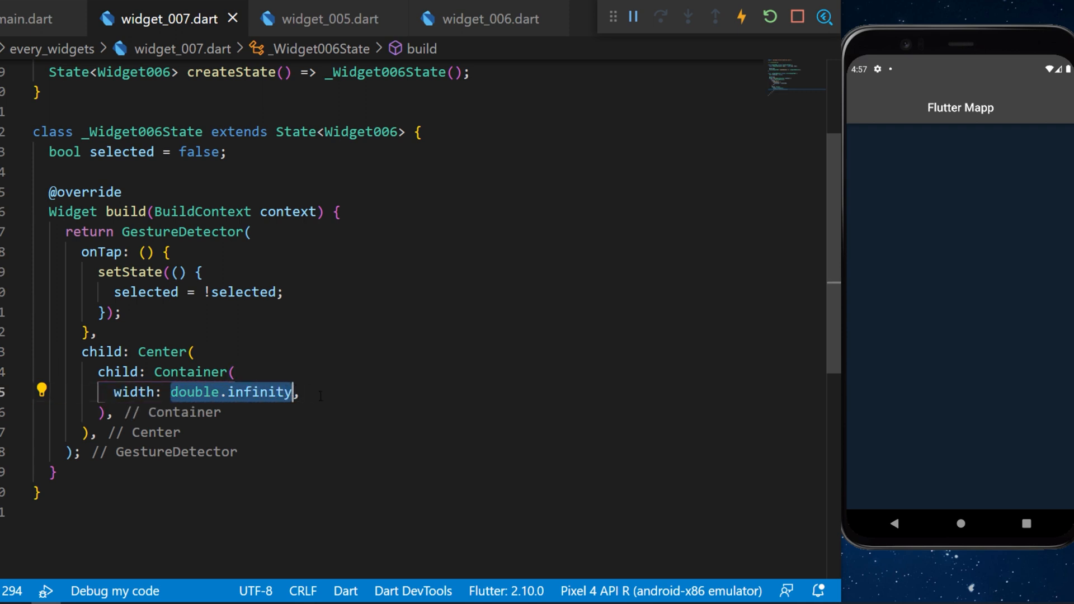
pyautogui.write('height: 250.0,')
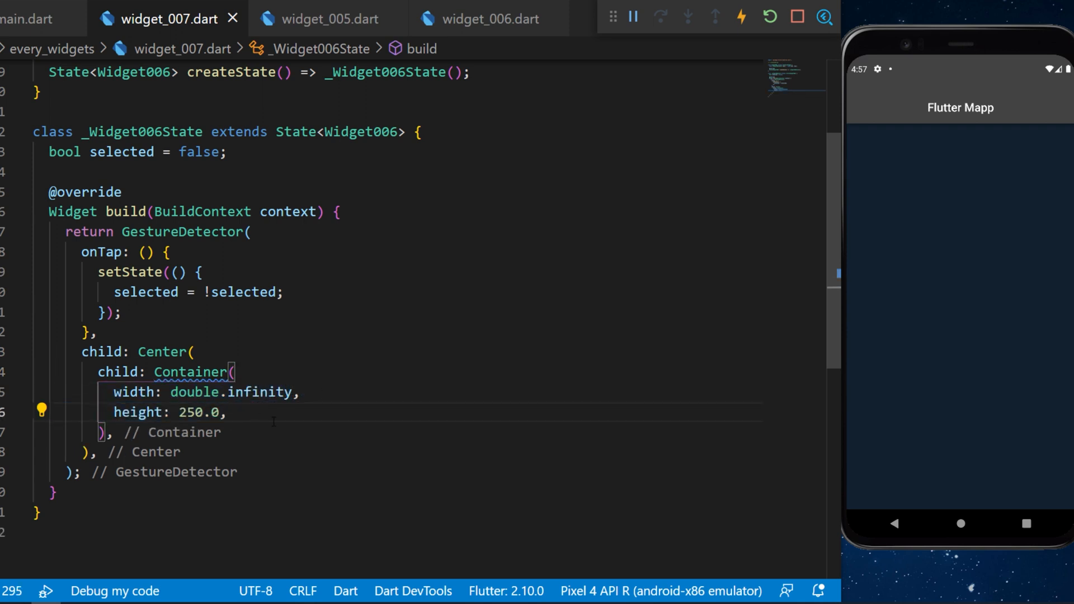
pyautogui.write('color: Colors.blueGrey,')
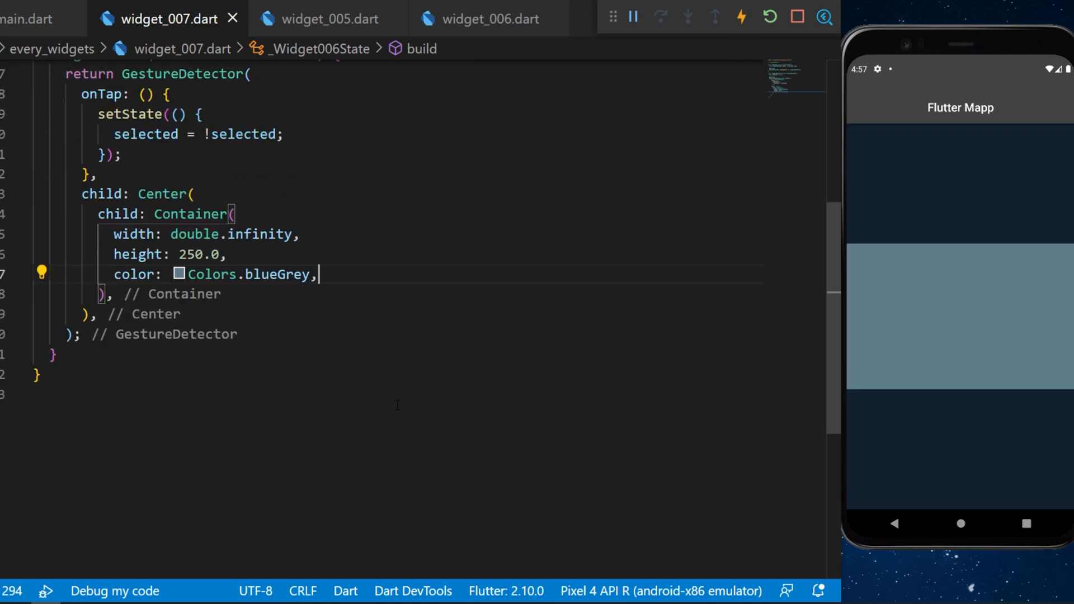
# Step: Add an AnimatedAlign child whose alignment toggles between topRight and bottomLeft on selected
pyautogui.write('child: AnimatedAlign(),')
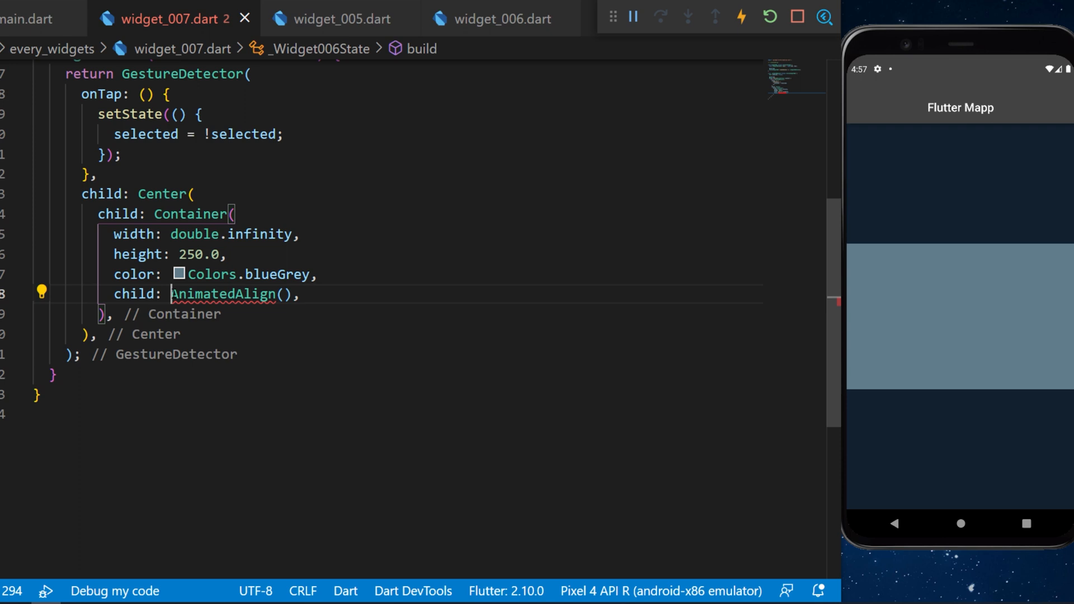
pyautogui.write('alignment: selected ? Alignment.topRight : Alignment.bottomLeft,')
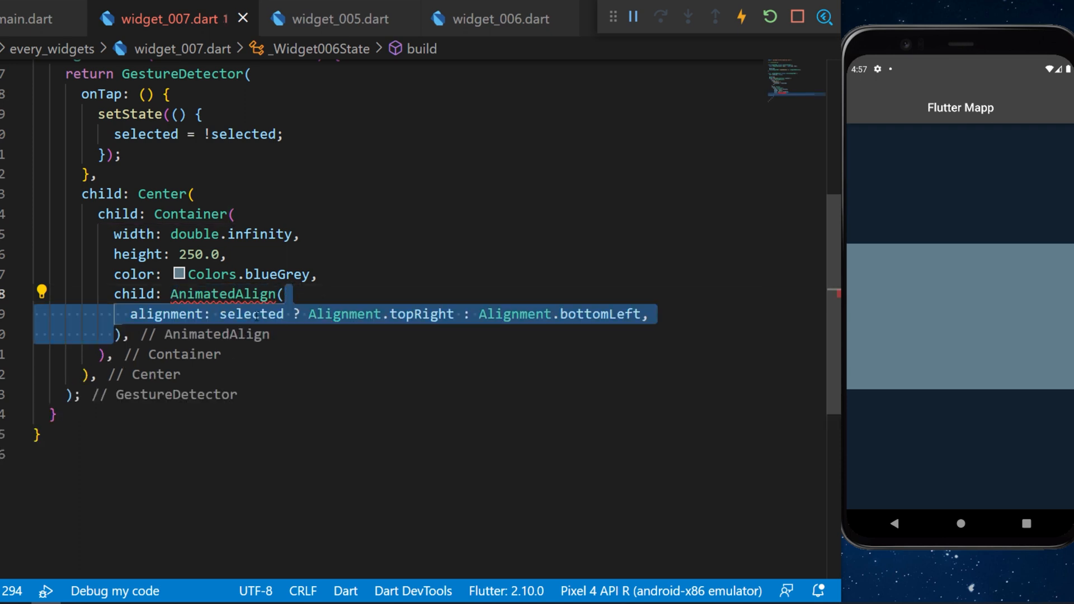
pyautogui.doubleClick(252, 313)
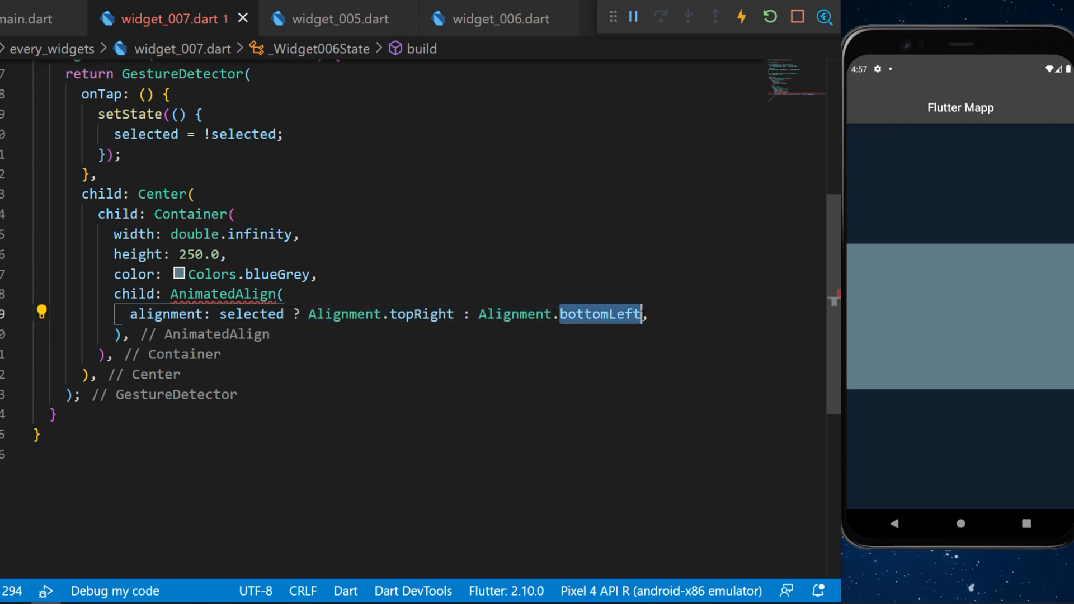
# Step: Give it Duration(seconds: 1), Curves.fastOutSlowIn and a FlutterLogo(size: 50.0), then tap the container to move the logo
pyautogui.write('duration: const Duration(seconds: 1),')
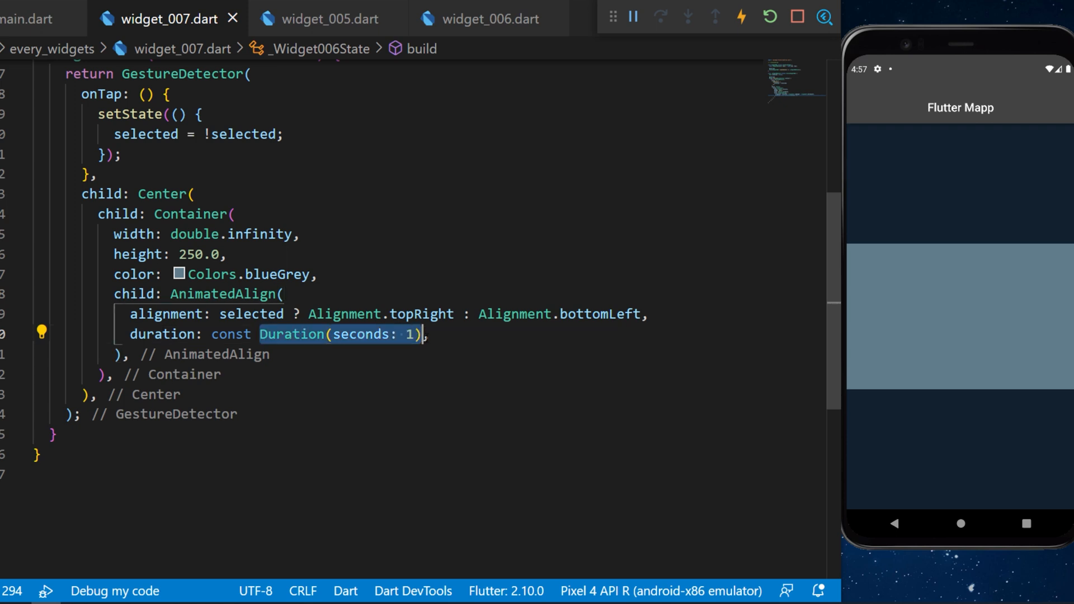
pyautogui.write('curve: Curves.fastOutSlowIn,')
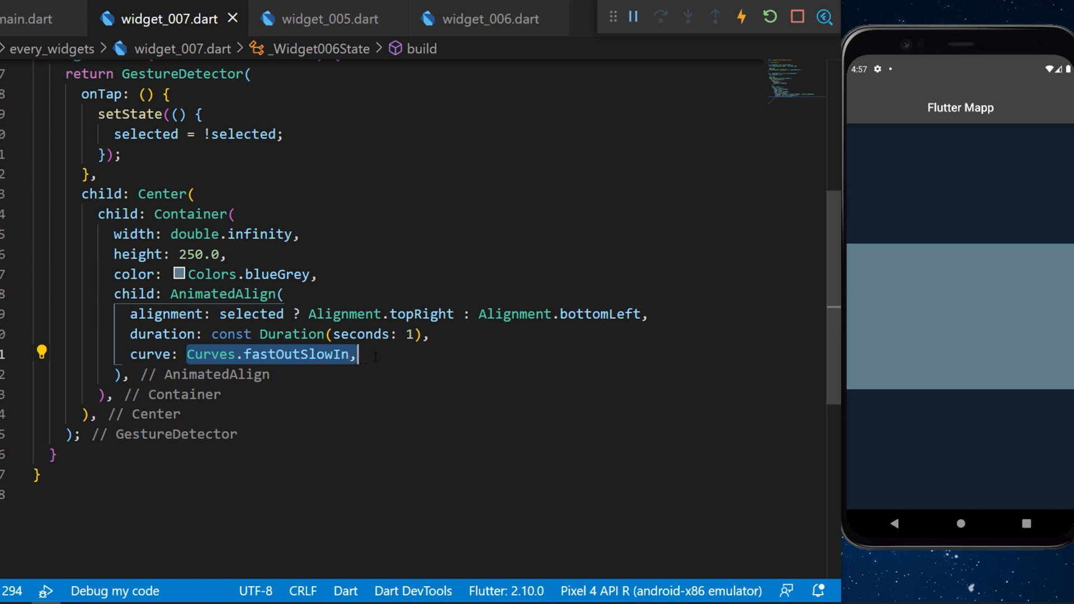
pyautogui.write('child: const FlutterLogo(size: 50.0),')
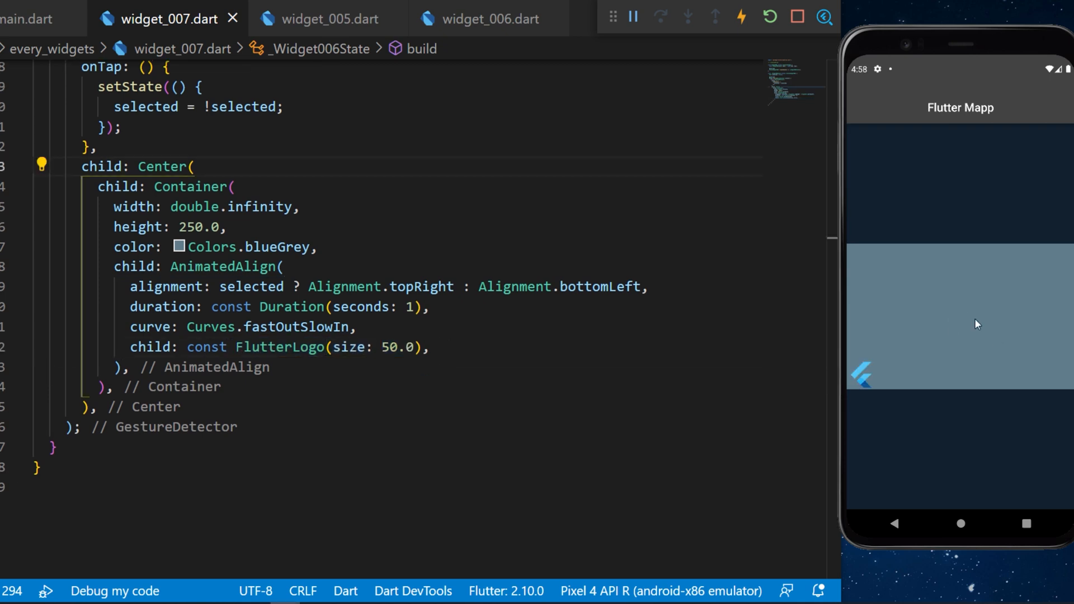
pyautogui.click(959, 315)
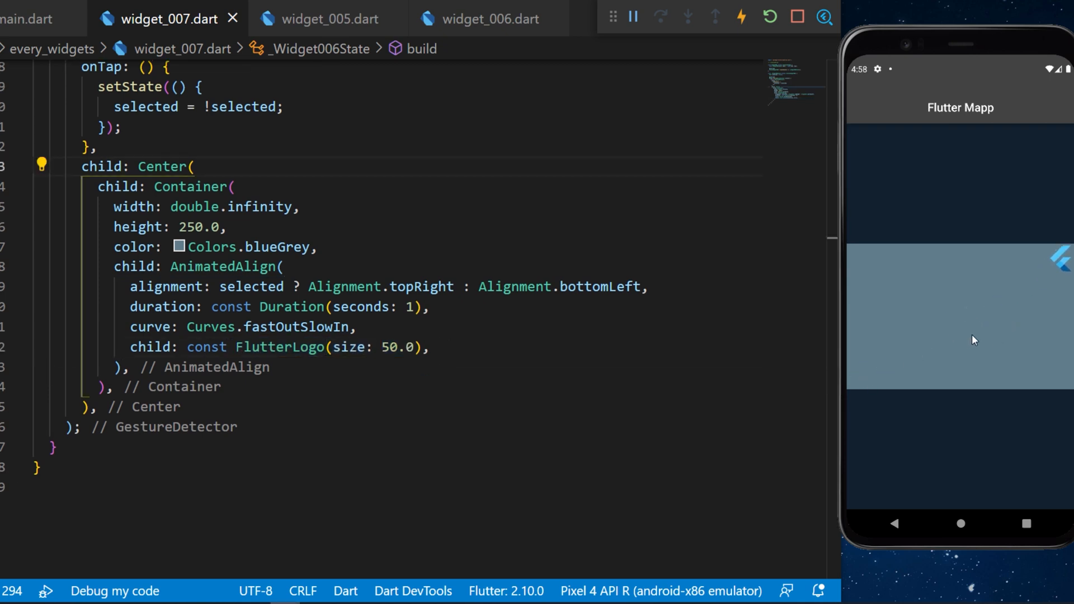